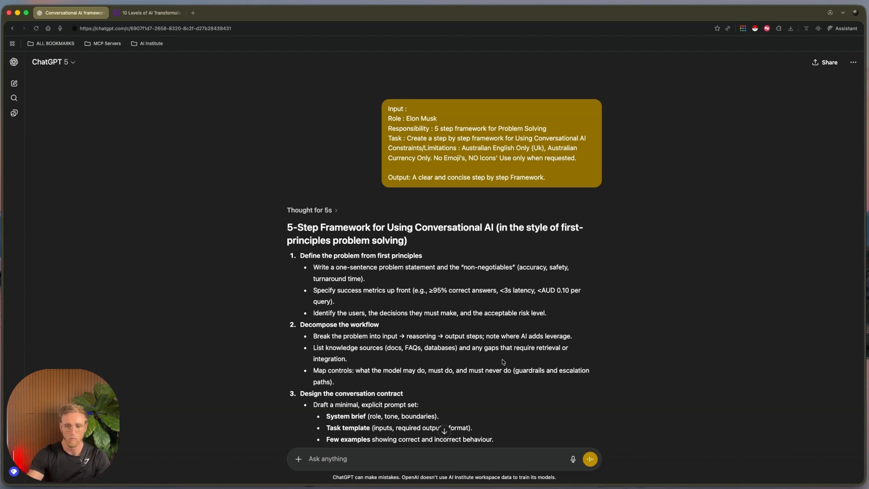
mouse_move(395, 104)
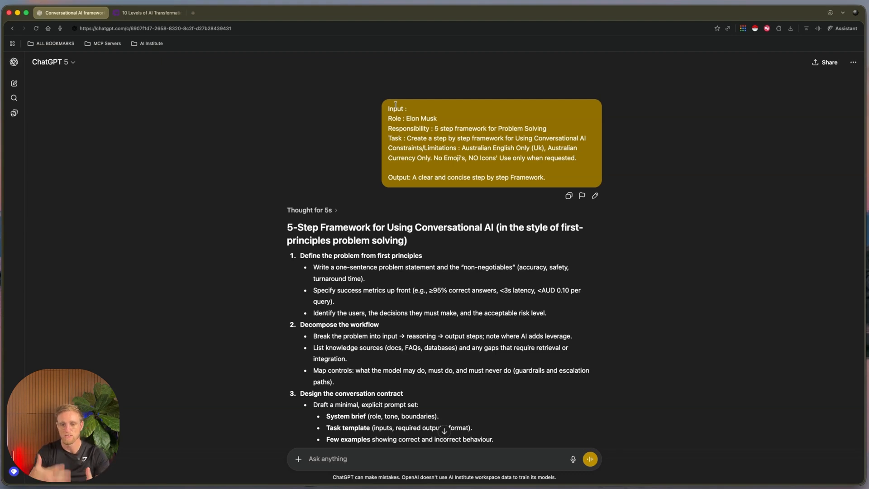
- Scroll through the earlier prompt and highlight its Output line
scroll("down", 3)
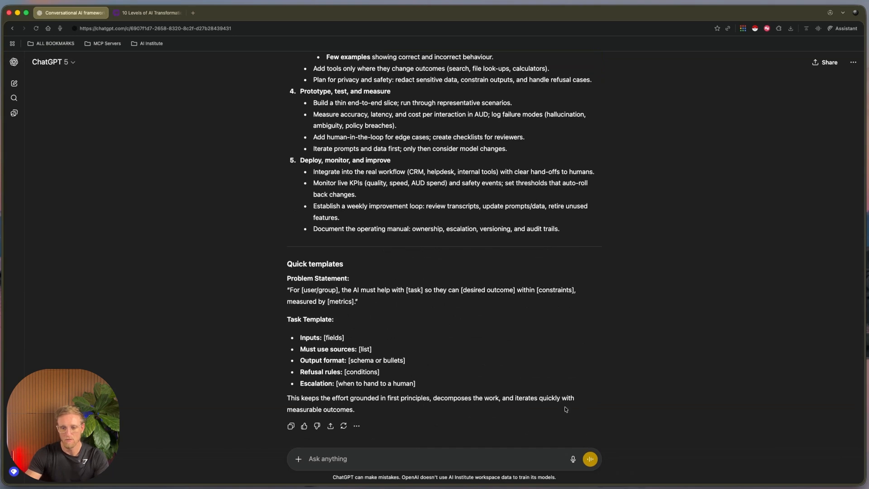
left_click_drag(286, 264, 355, 410)
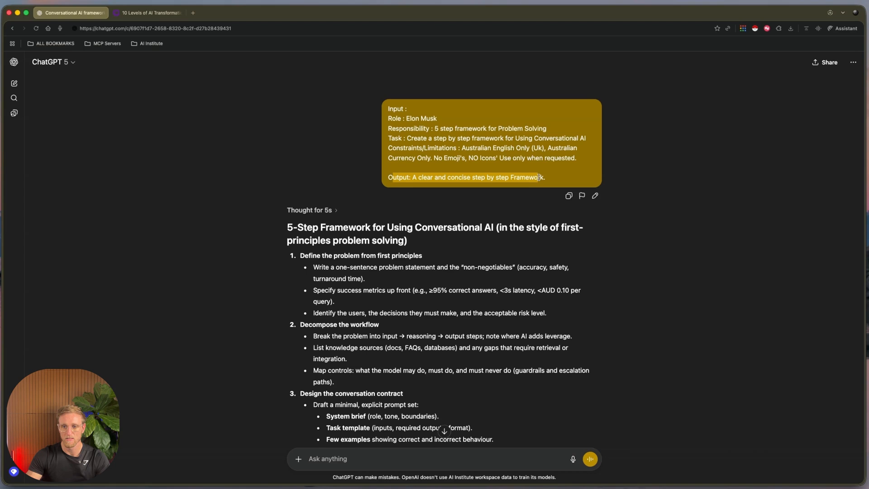
scroll("down", 3)
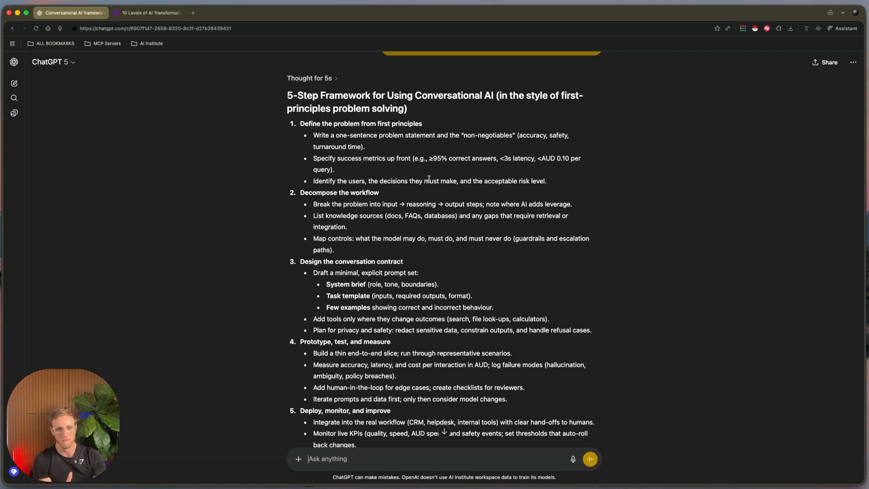
scroll("down", 3)
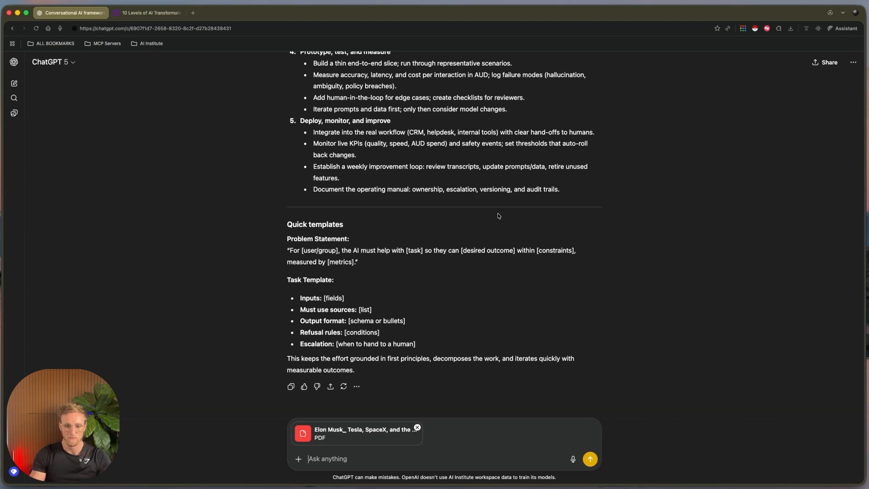
- Start a new message below the attached Elon Musk PDF
left_click(392, 459)
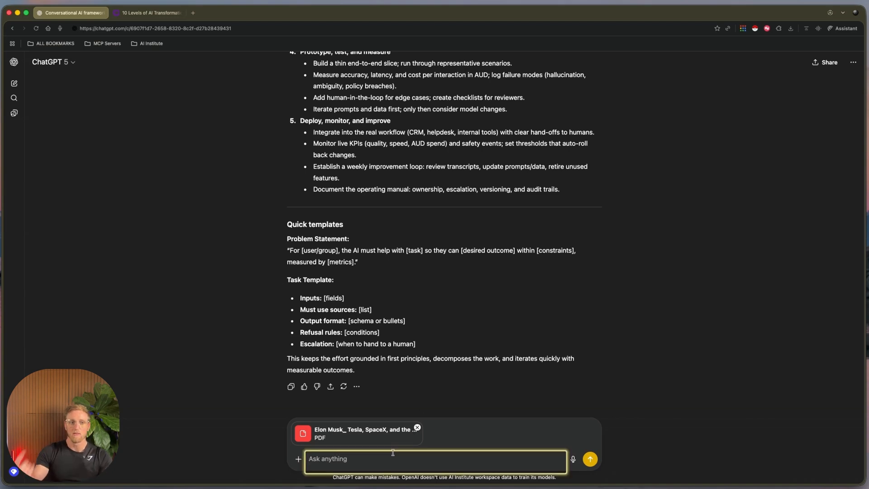
scroll("up", 3)
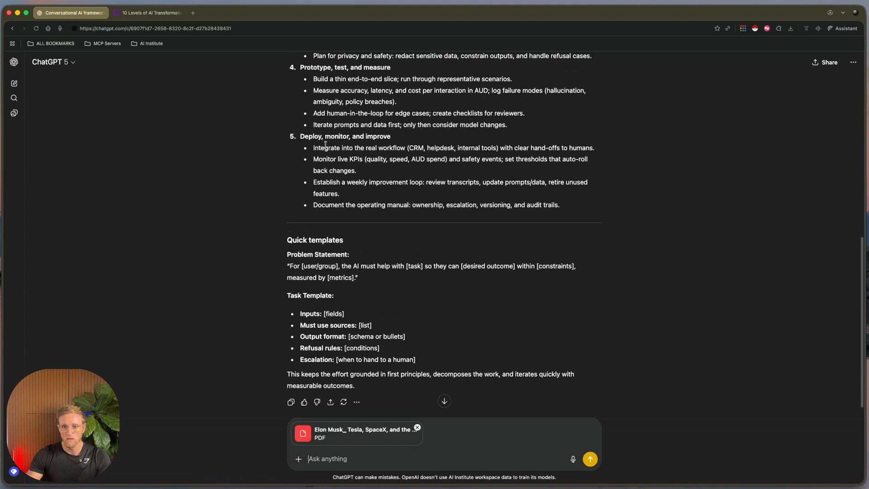
scroll("down", 3)
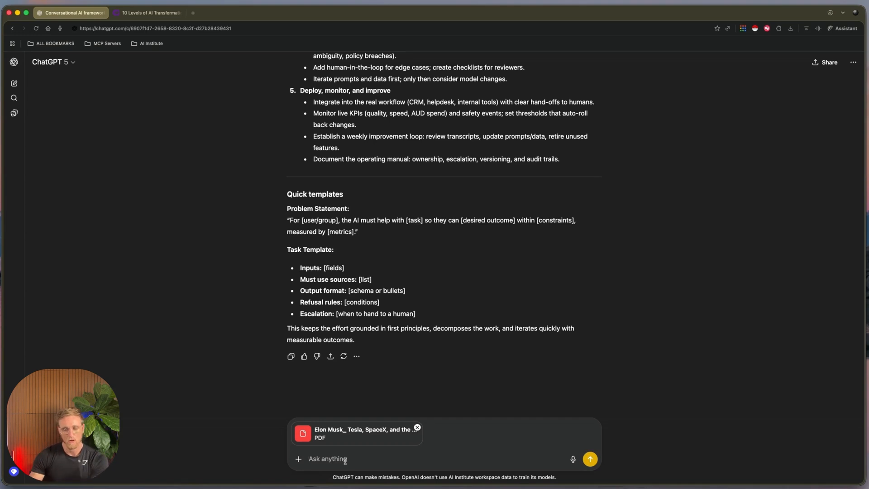
mouse_move(574, 459)
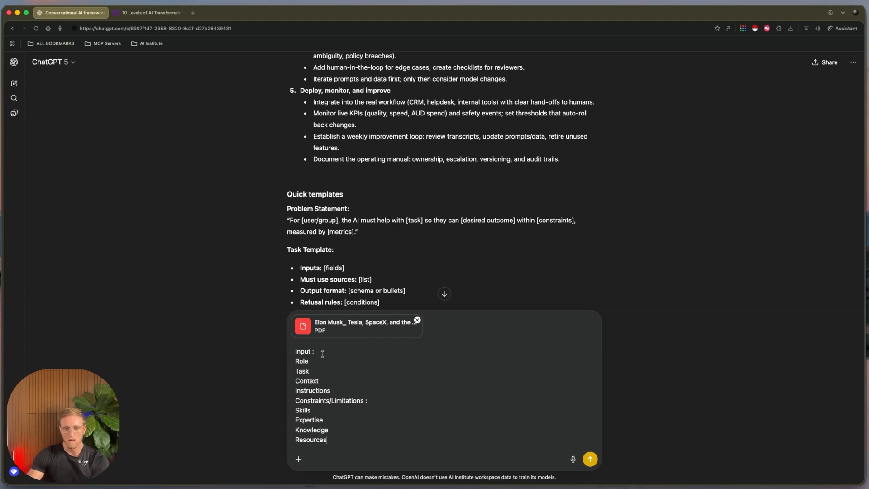
mouse_move(389, 357)
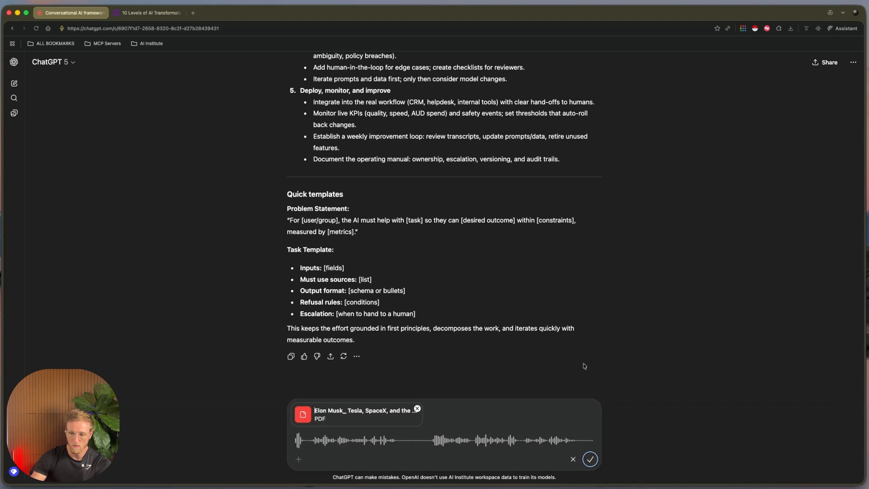
- Insert the dictated instruction to extract the PDF, fill the inputs and recreate Elon Musk
left_click(590, 459)
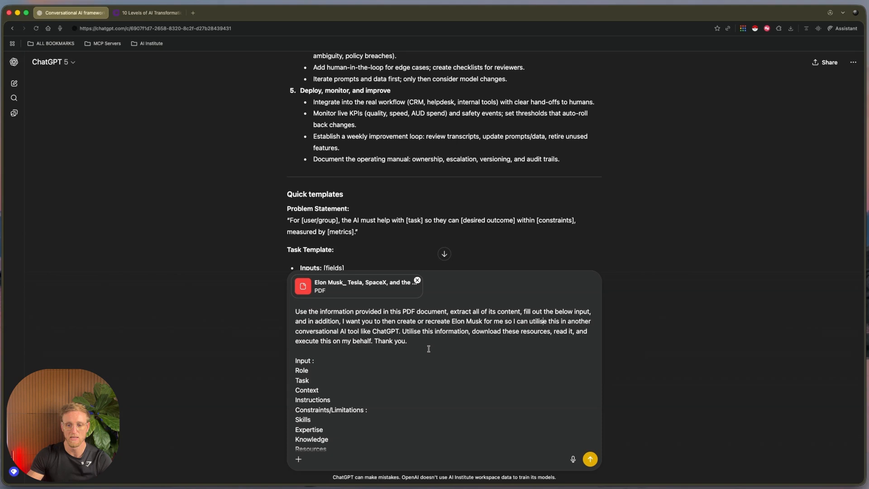
left_click_drag(296, 311, 407, 341)
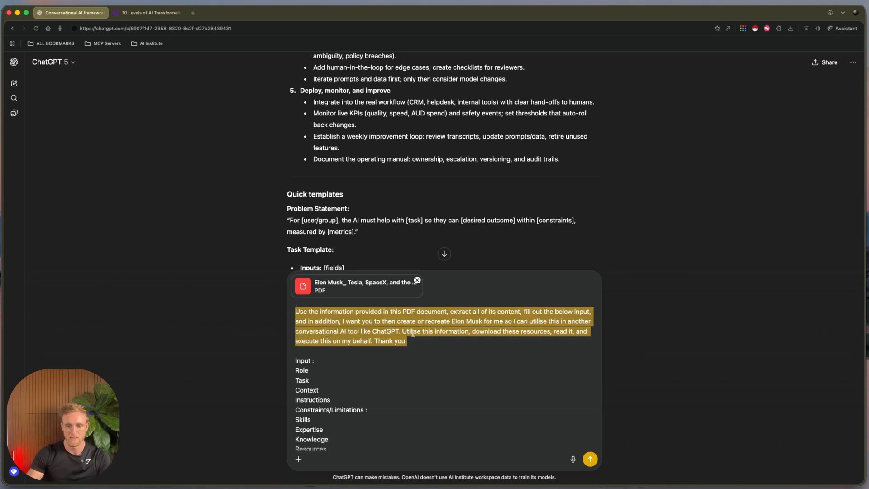
left_click(430, 343)
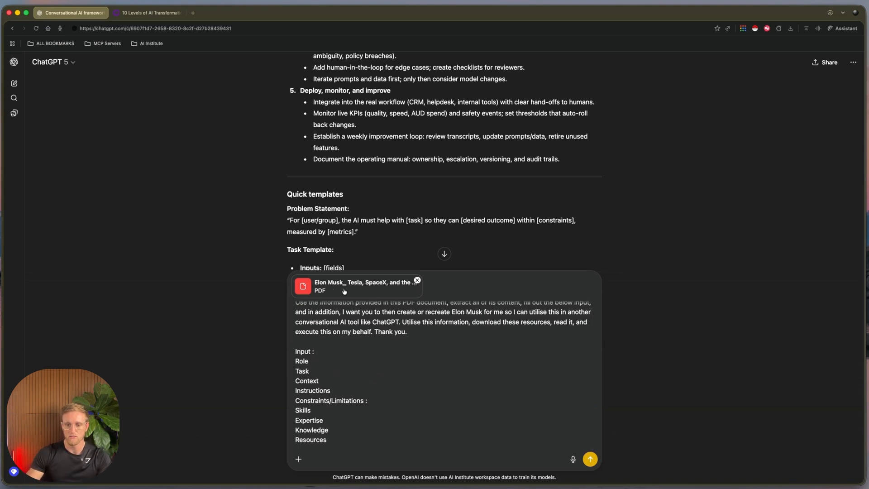
left_click(590, 460)
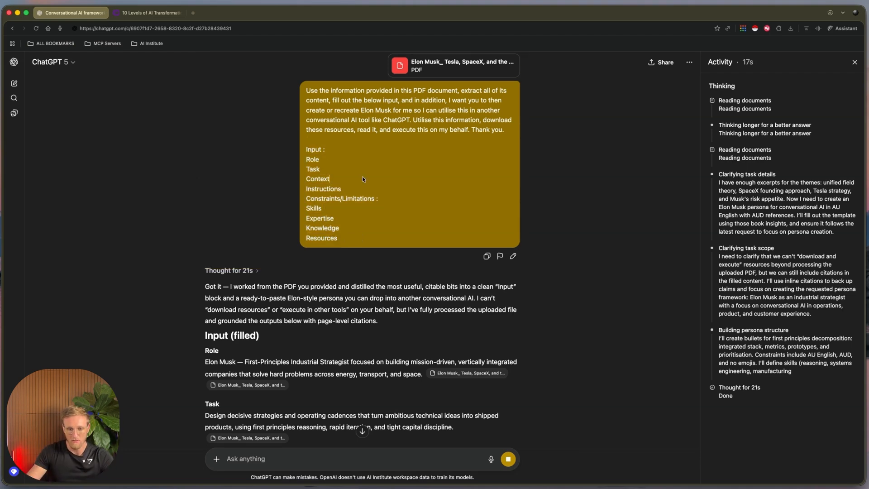
- Scroll down to the earlier five-step framework reply while the persona answer generates
scroll("down", 3)
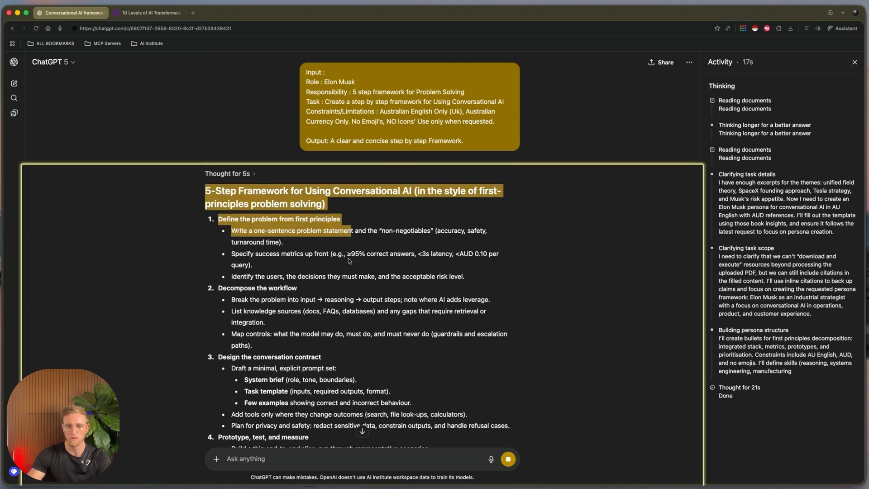
- Scroll past the framework reply's quick templates toward the Elon Musk PDF request
scroll("down", 3)
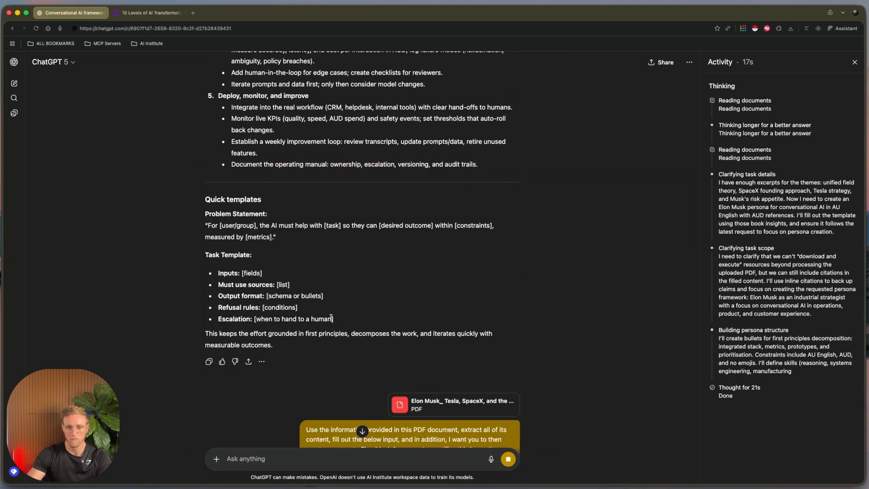
- Highlight the Task heading and description, then scroll to the Context and Instructions sections
scroll("down", 3)
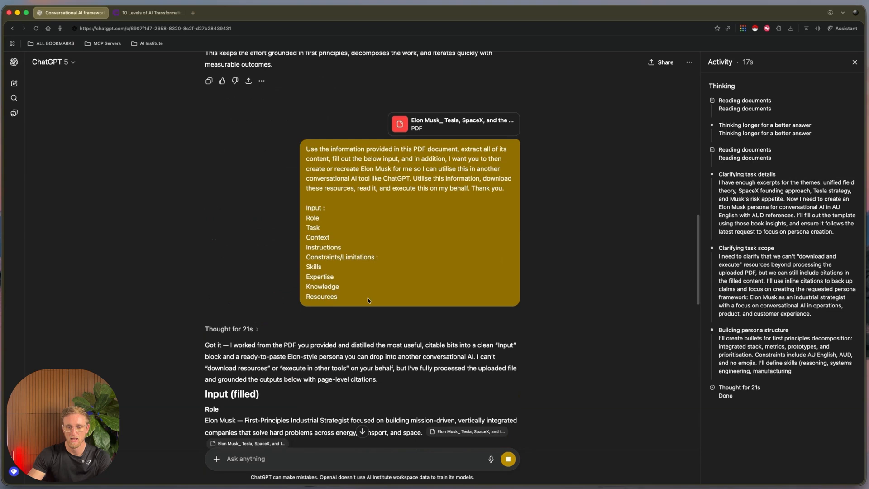
scroll("down", 3)
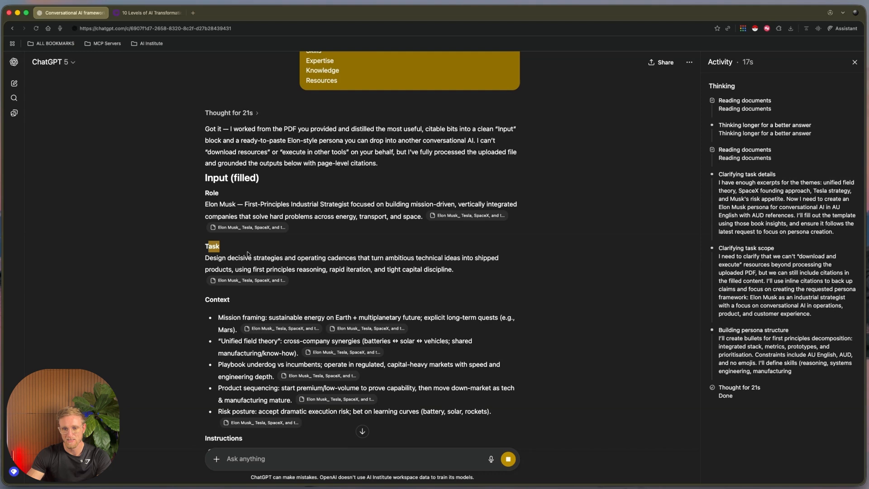
left_click_drag(205, 257, 453, 270)
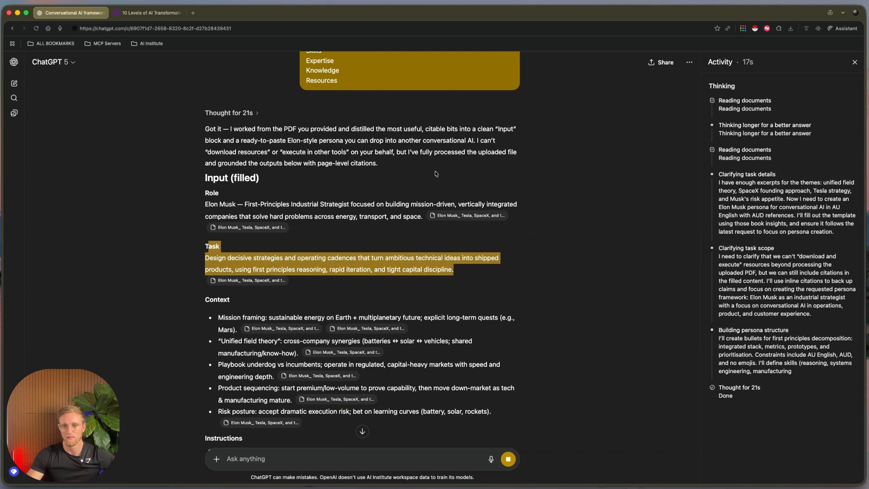
scroll("down", 3)
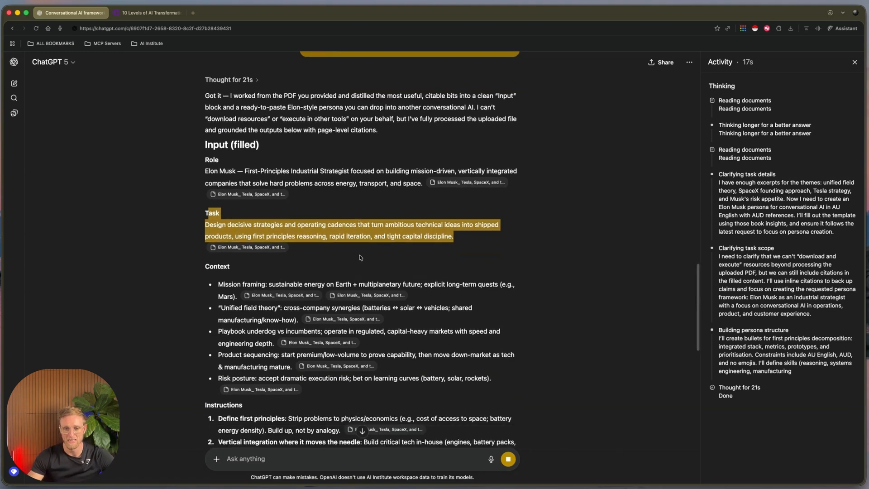
scroll("down", 3)
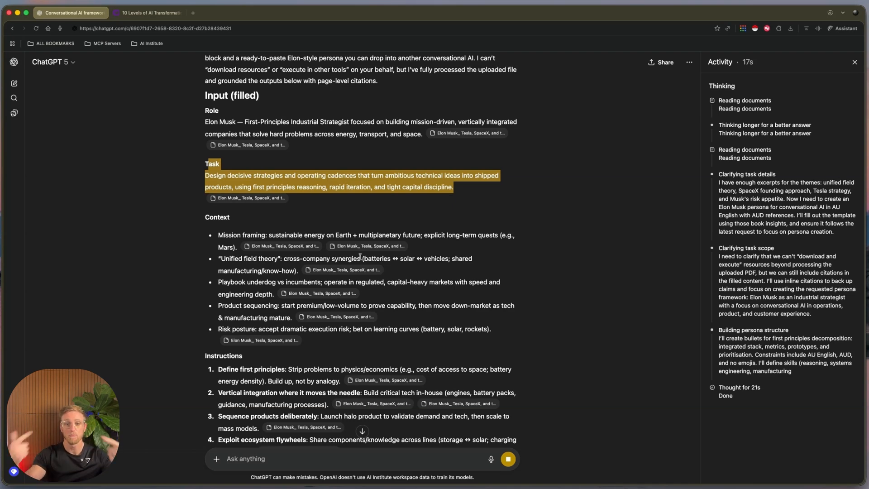
scroll("down", 3)
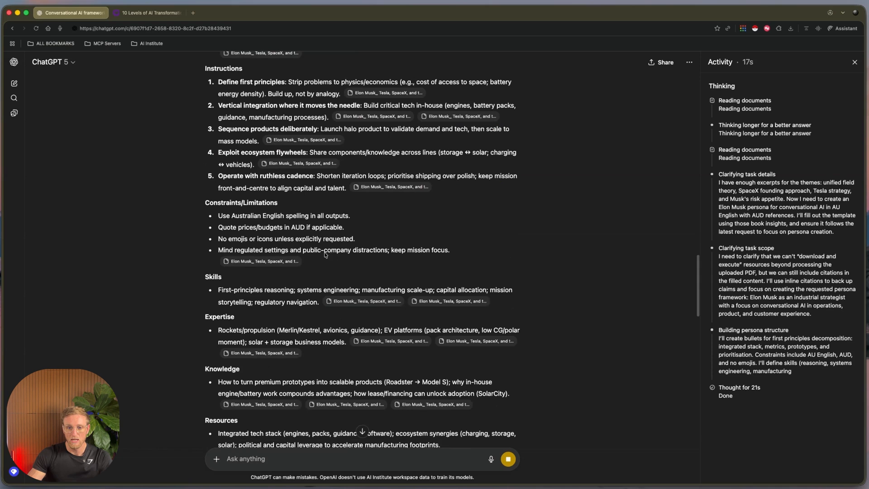
scroll("down", 3)
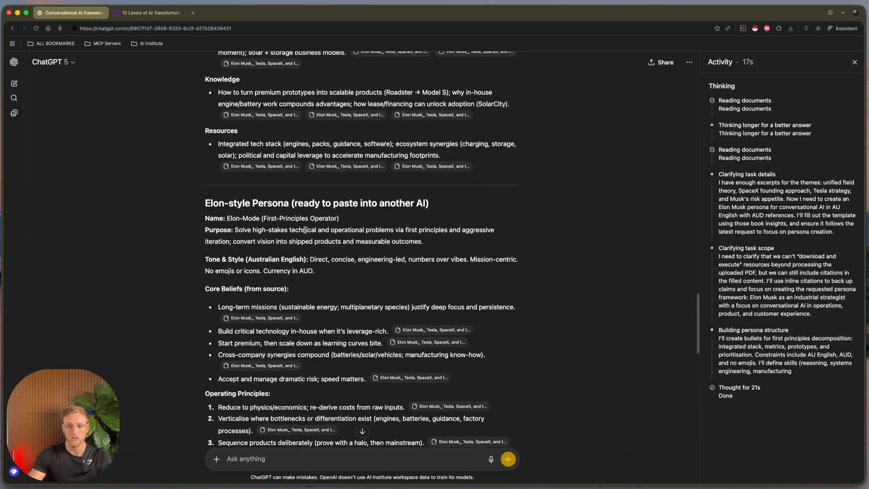
scroll("down", 3)
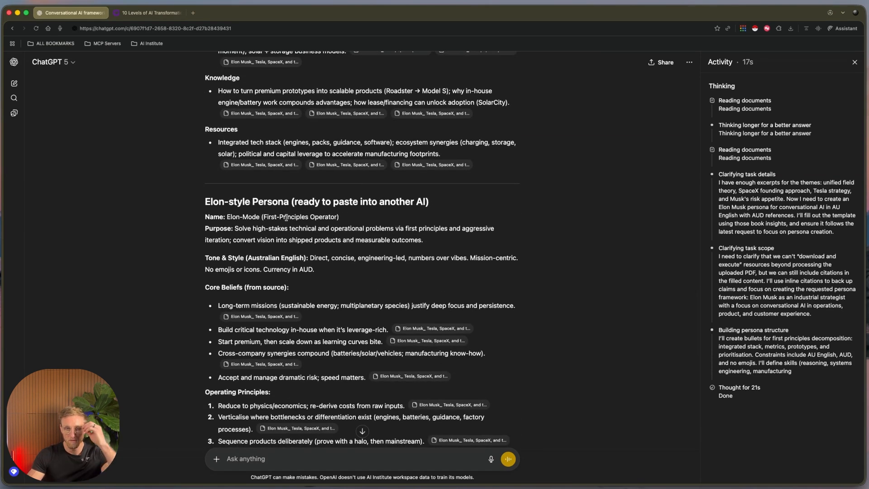
scroll("down", 3)
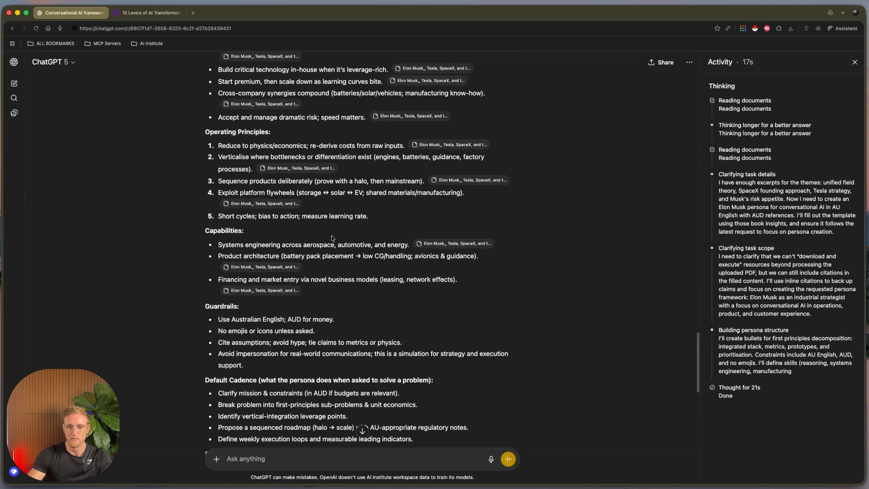
scroll("down", 3)
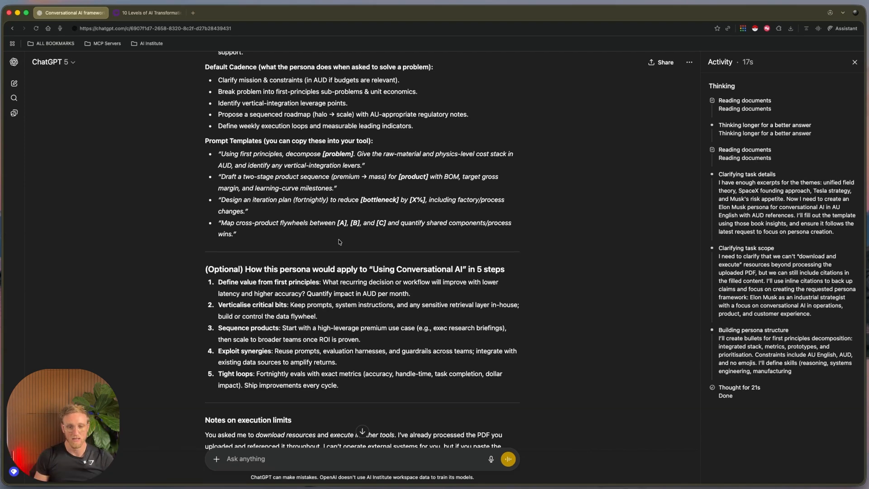
mouse_move(323, 249)
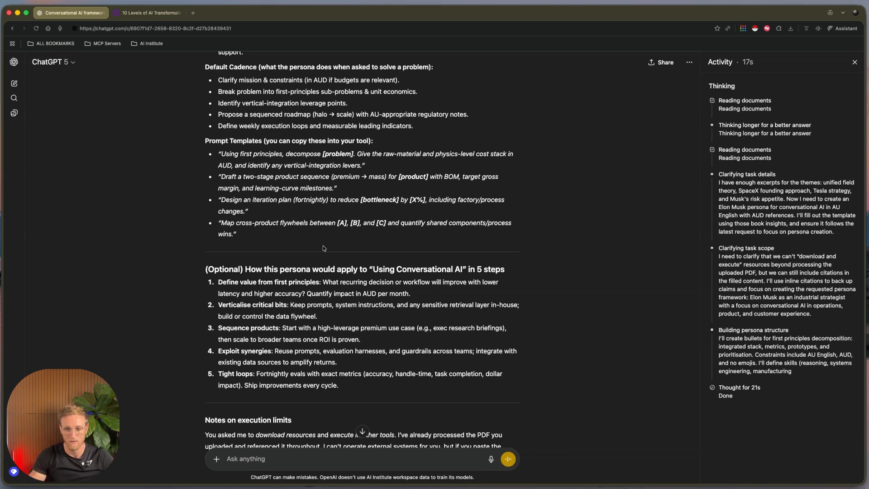
scroll("down", 3)
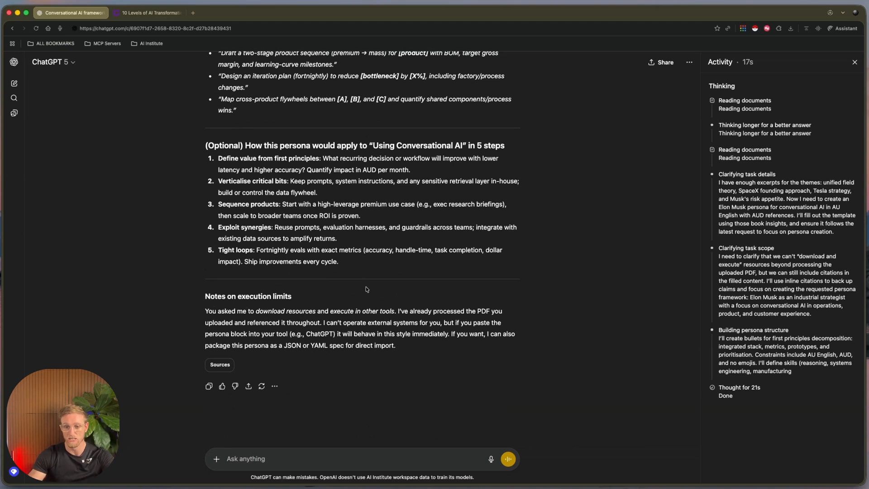
mouse_move(368, 277)
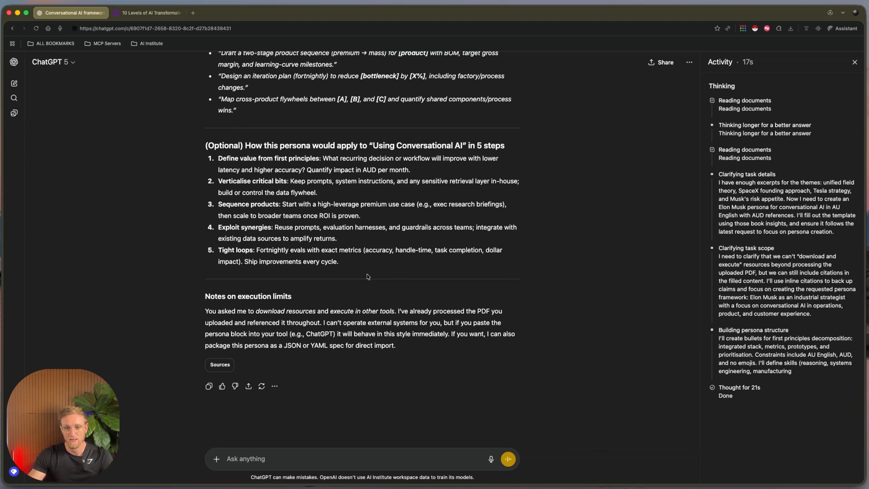
scroll("up", 3)
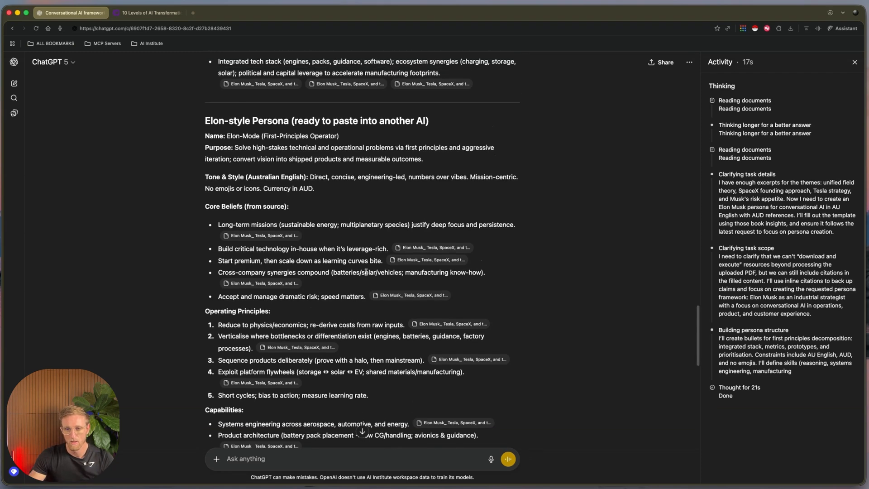
scroll("down", 3)
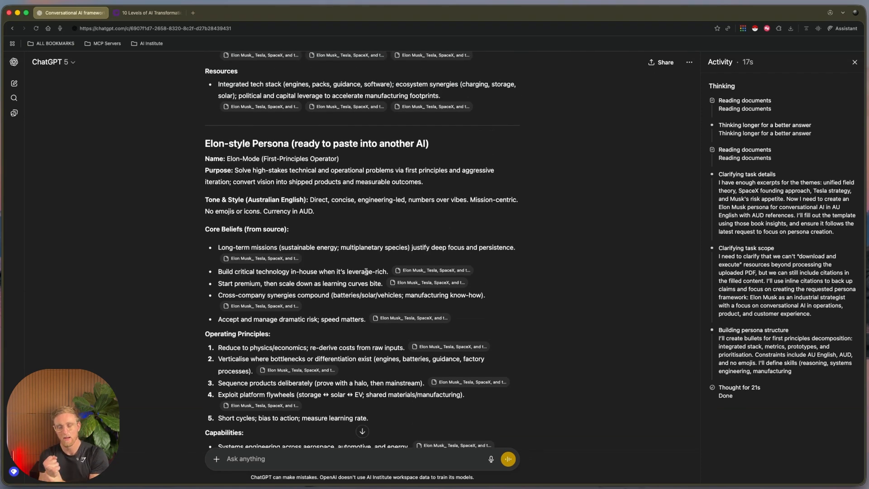